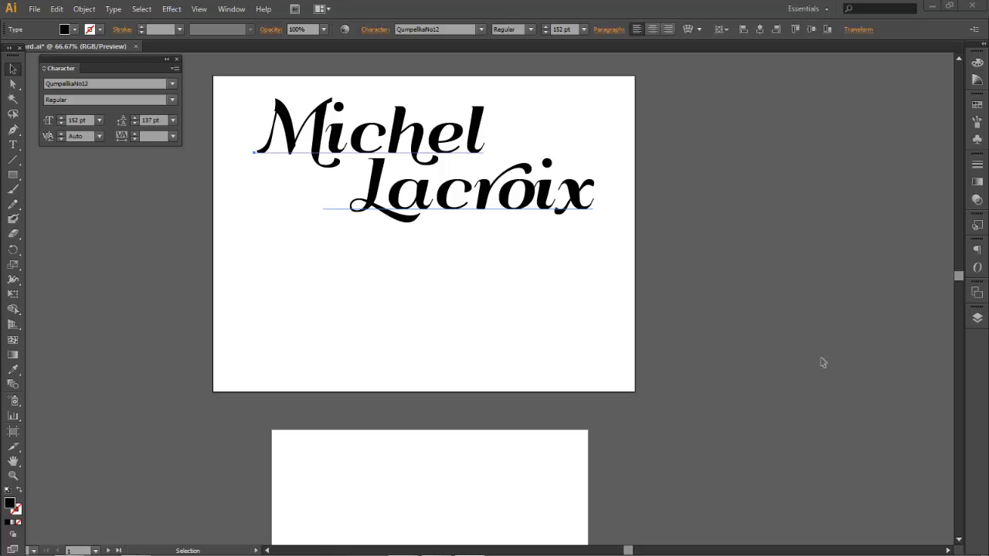
mouse_move(519, 207)
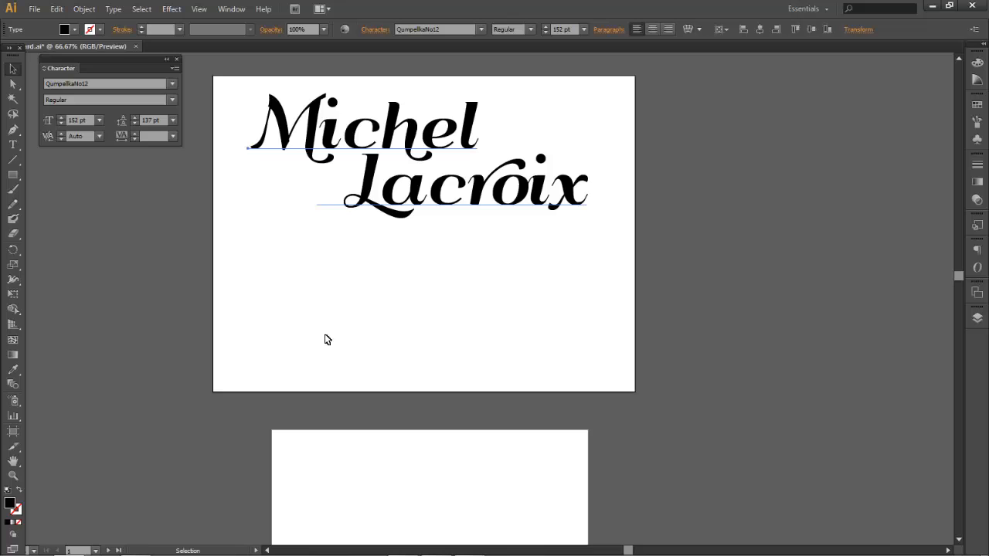
mouse_move(525, 127)
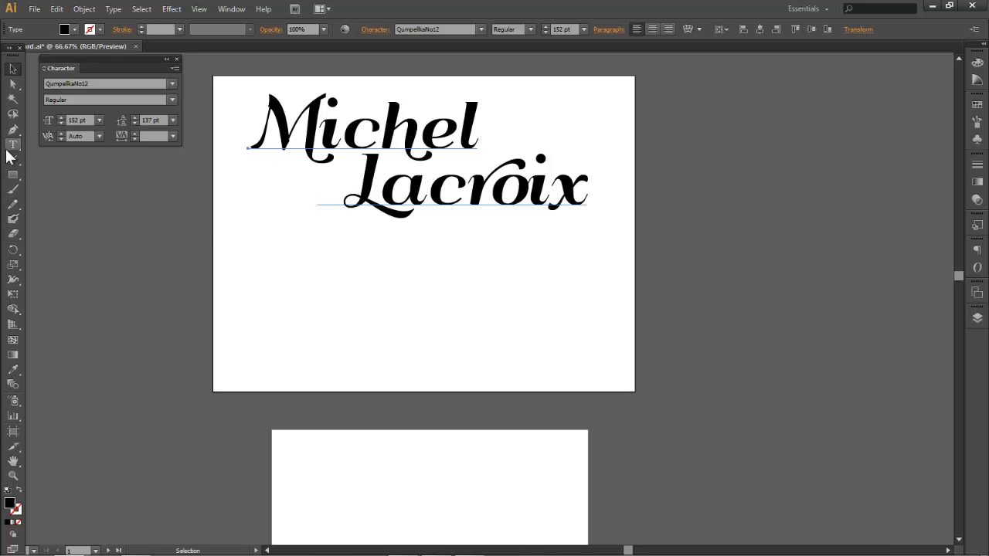
mouse_move(12, 148)
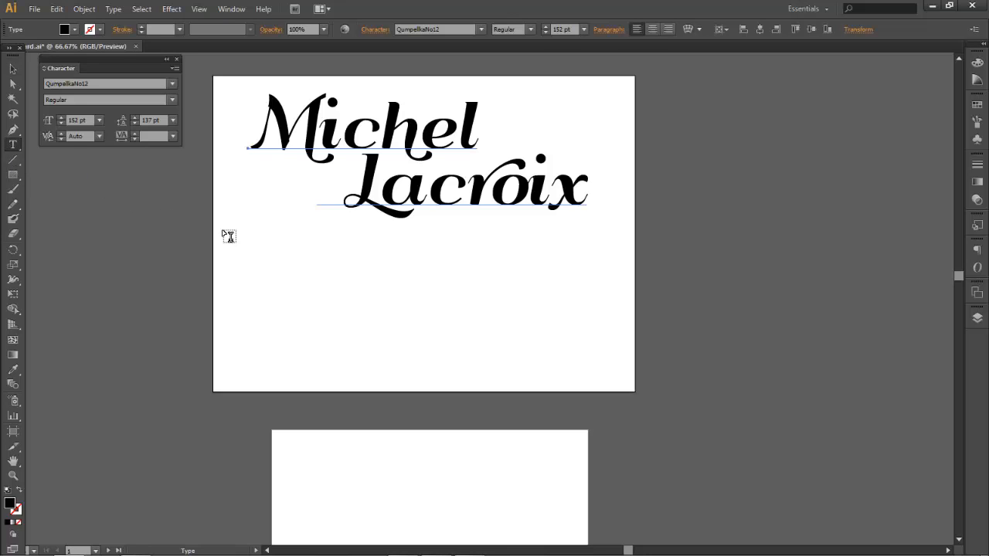
drag(238, 241, 612, 358)
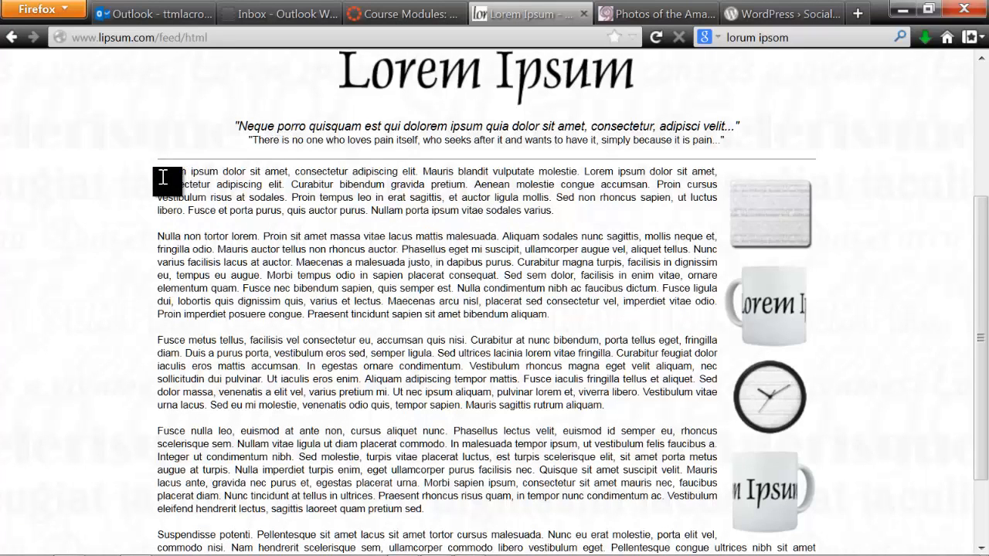
Select the Lorem Ipsum paragraphs on lipsum.com and copy them
drag(157, 170, 497, 275)
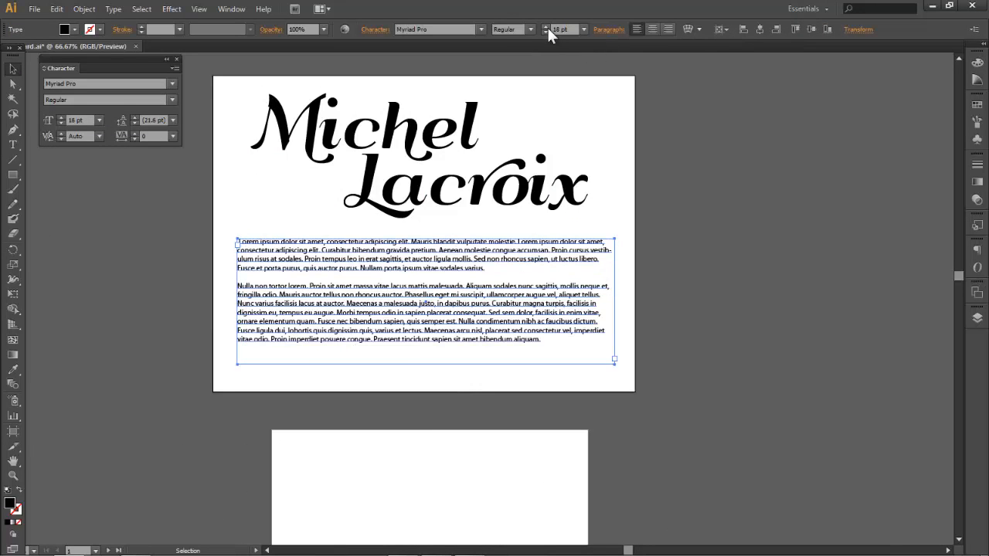
Reduce the pasted Lorem Ipsum to a body-text size so two paragraphs fill the frame
click(544, 27)
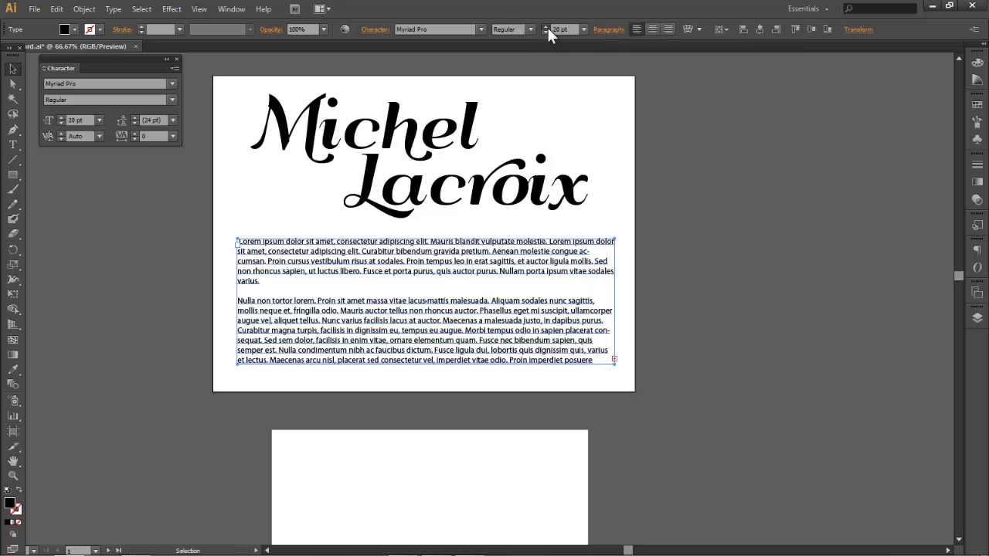
click(547, 26)
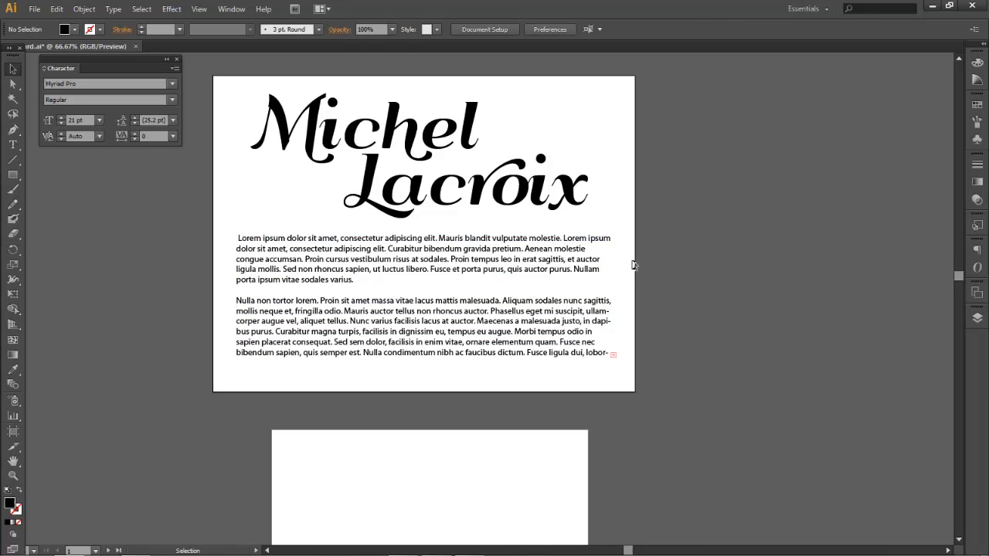
mouse_move(489, 255)
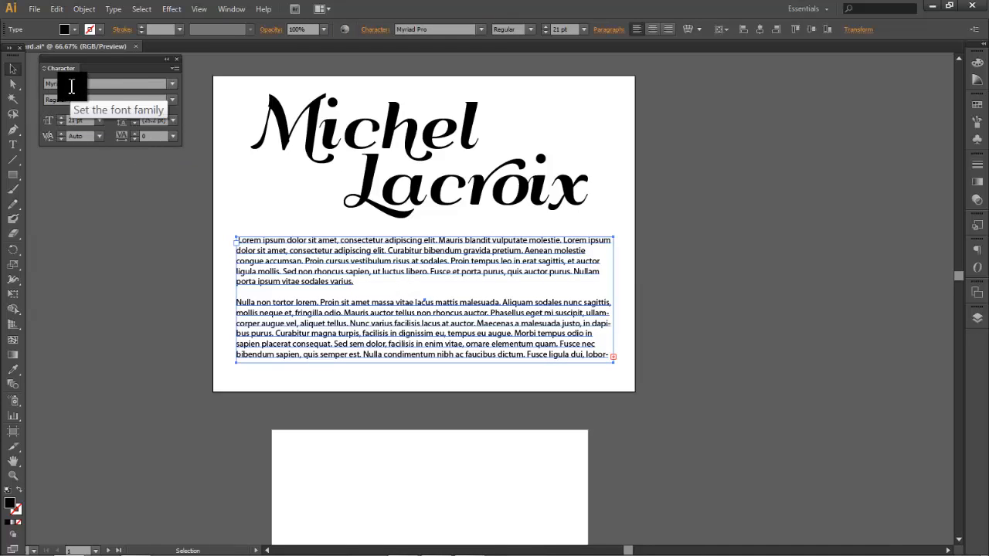
mouse_move(307, 84)
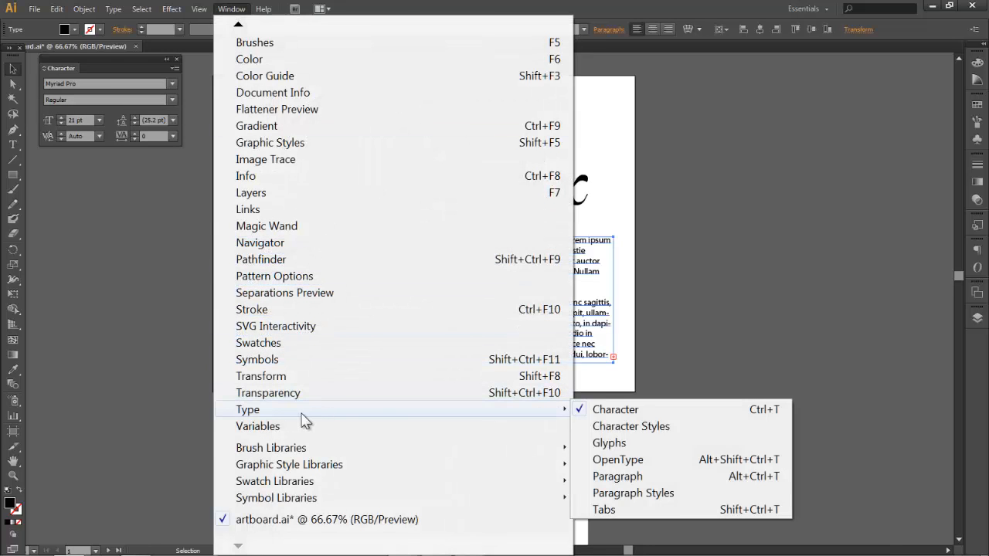
mouse_move(618, 476)
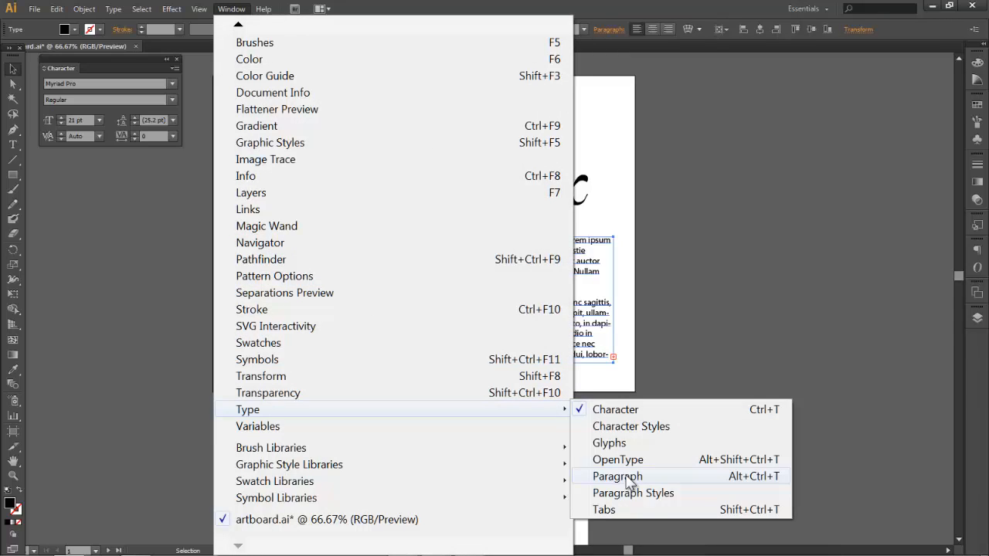
In the Paragraph panel, try the alignments and settle on Justify with last line aligned left
click(617, 476)
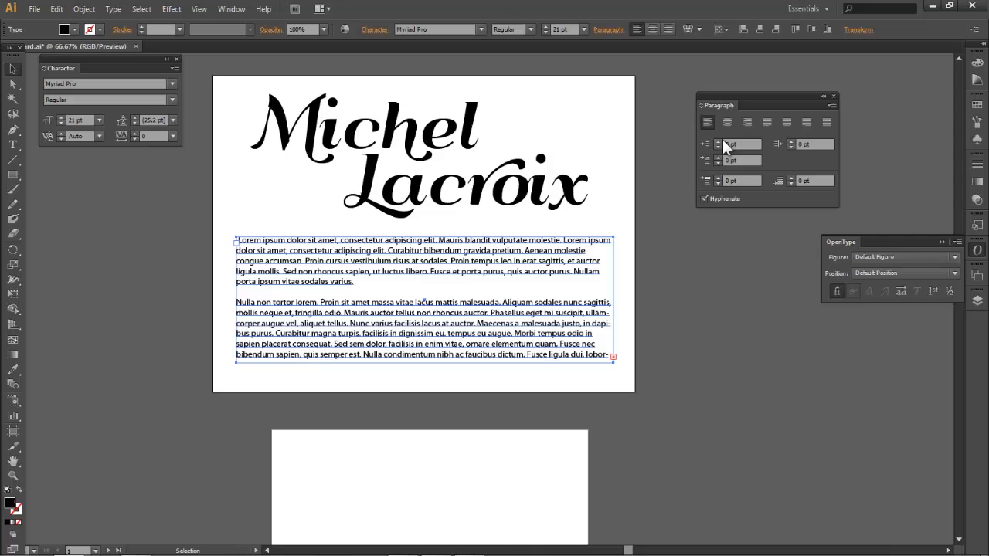
click(748, 122)
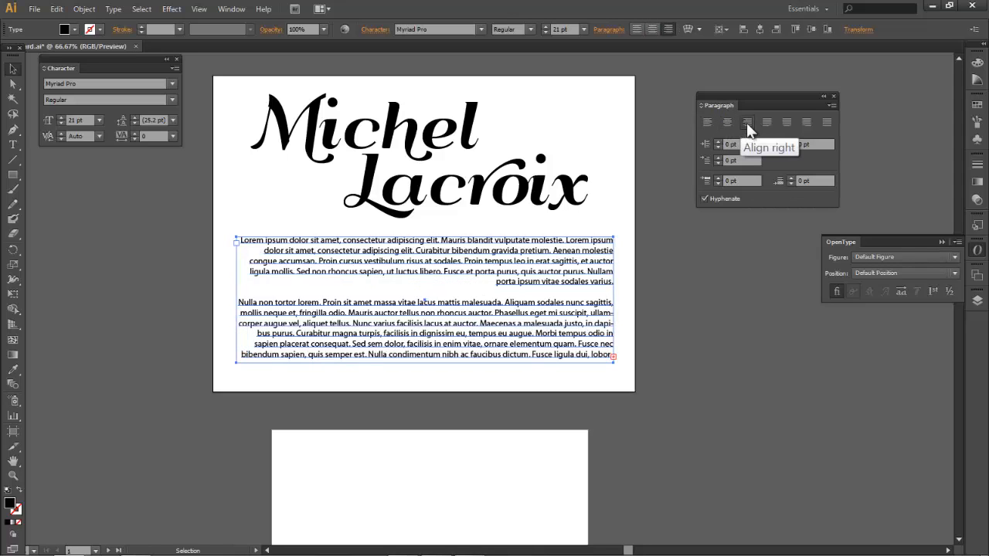
click(785, 122)
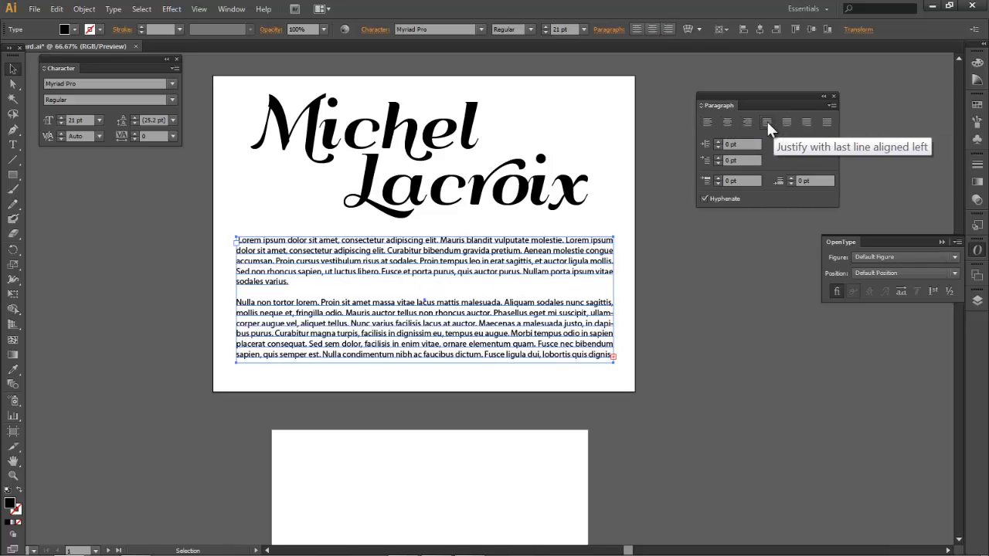
click(805, 122)
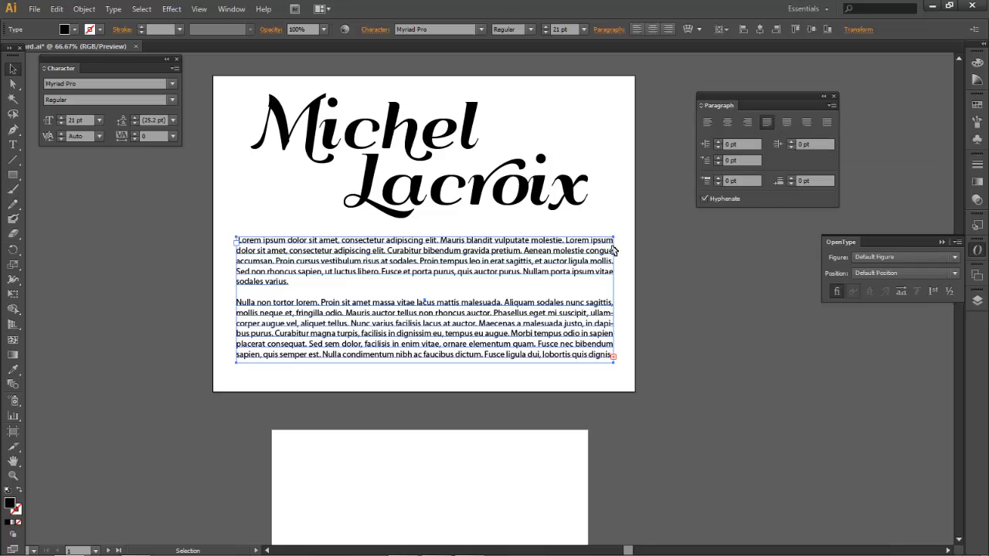
mouse_move(696, 143)
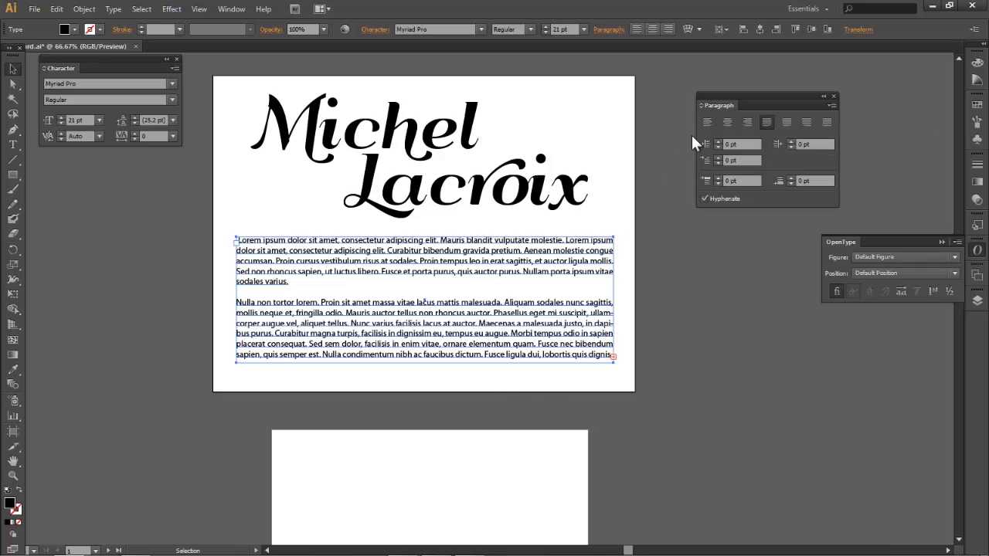
click(706, 122)
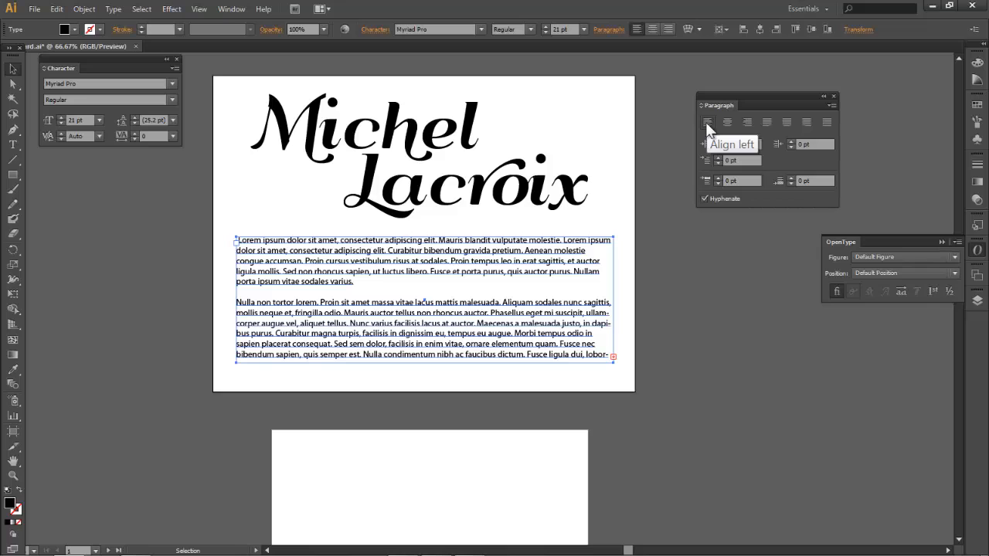
click(768, 122)
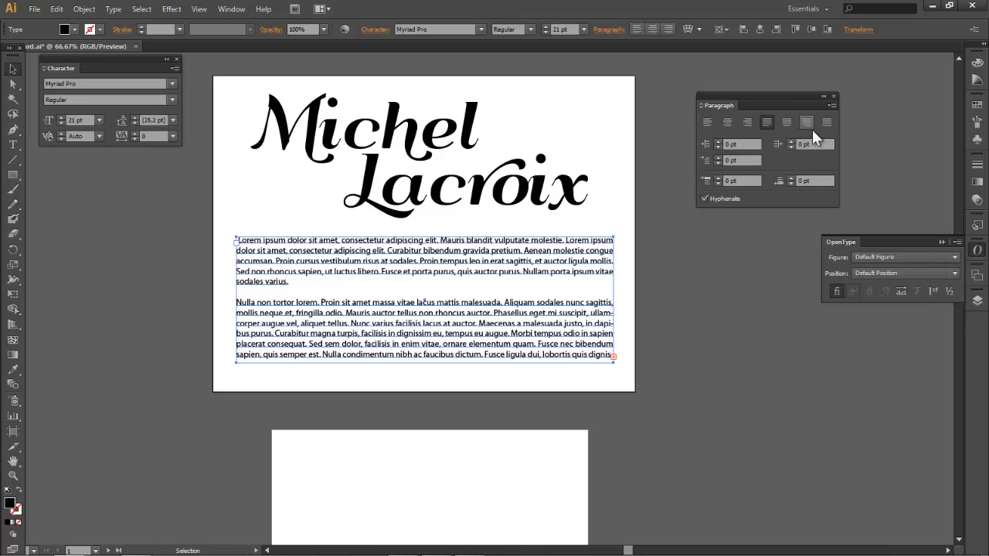
mouse_move(769, 122)
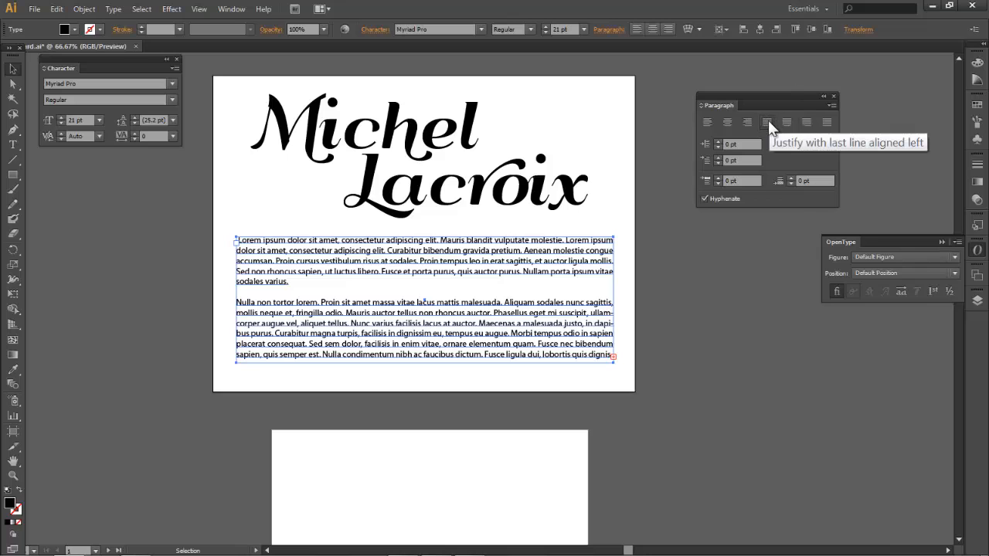
mouse_move(717, 147)
text(36)
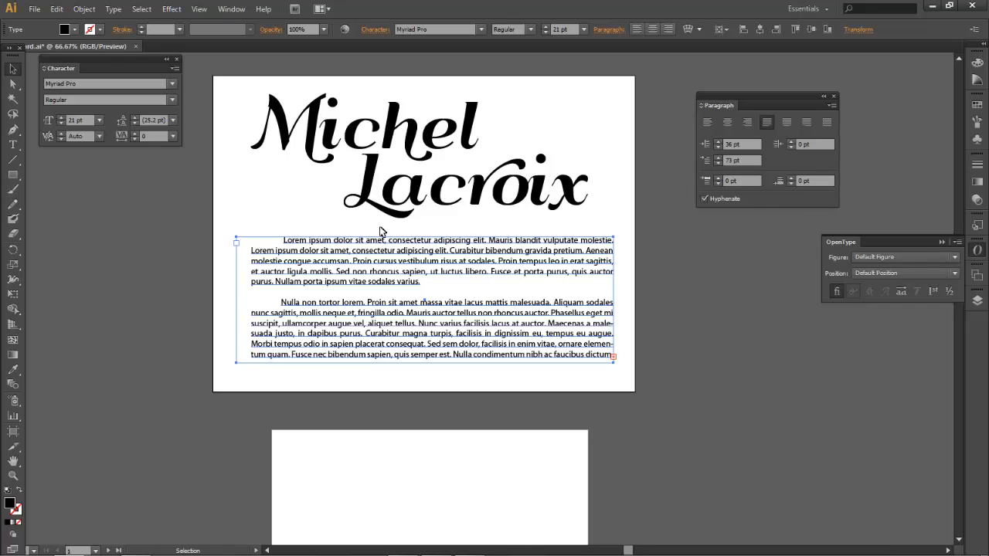
mouse_move(719, 182)
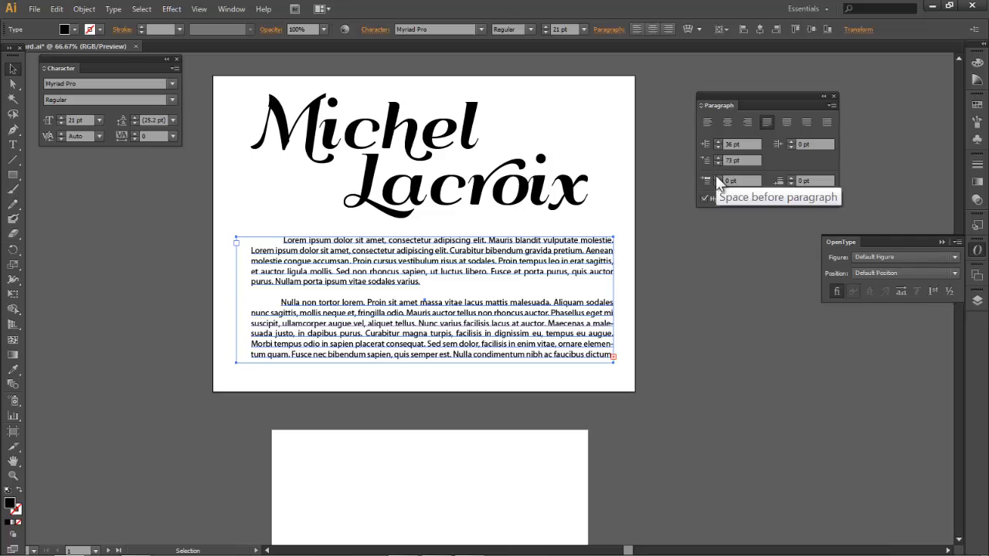
Give each paragraph a first-line indent and remove the blank line via Space Before
click(711, 178)
text(-5)
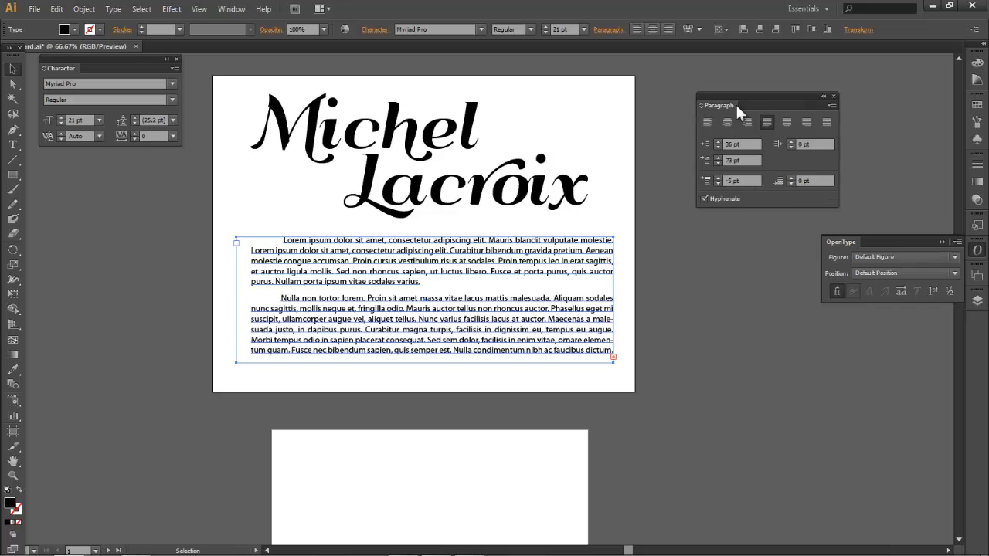
mouse_move(754, 198)
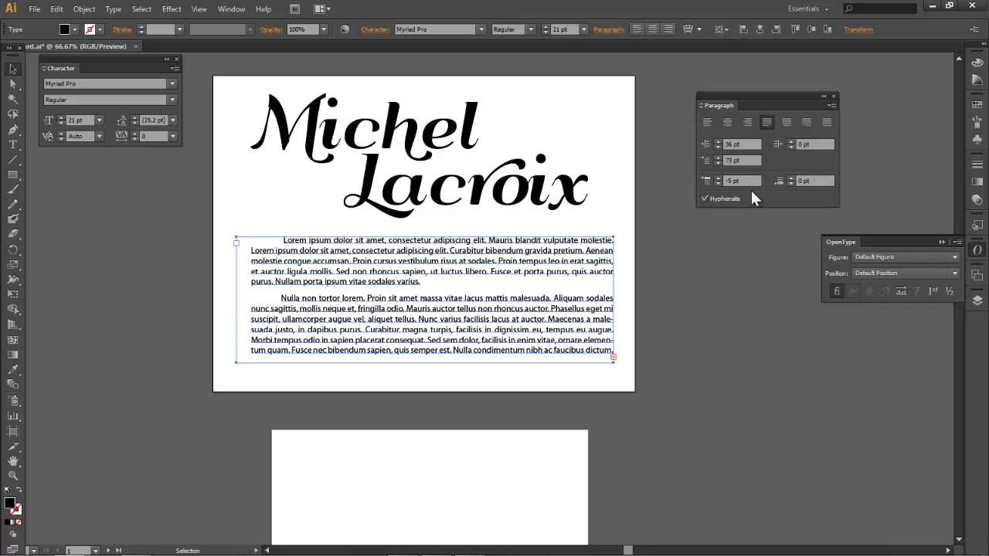
scroll(down, 3)
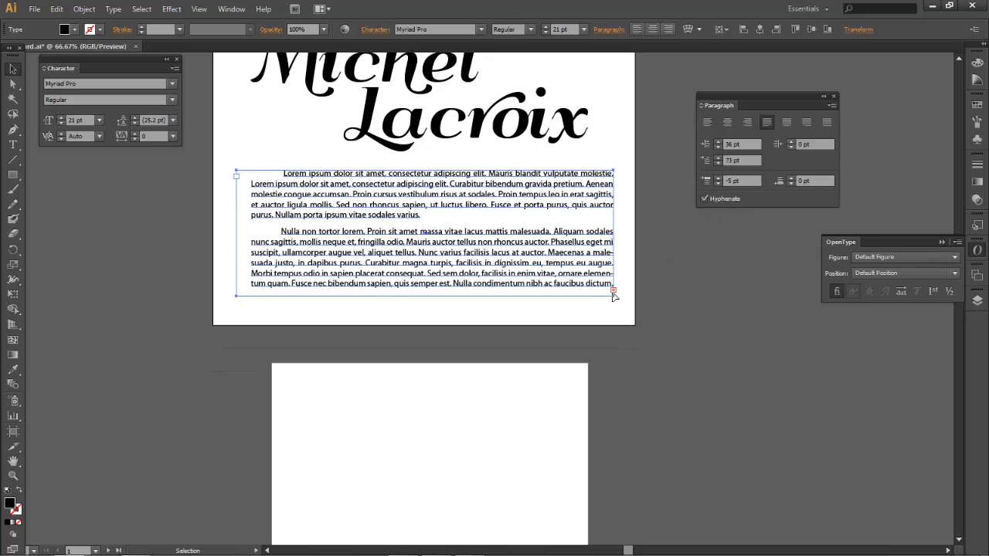
mouse_move(569, 289)
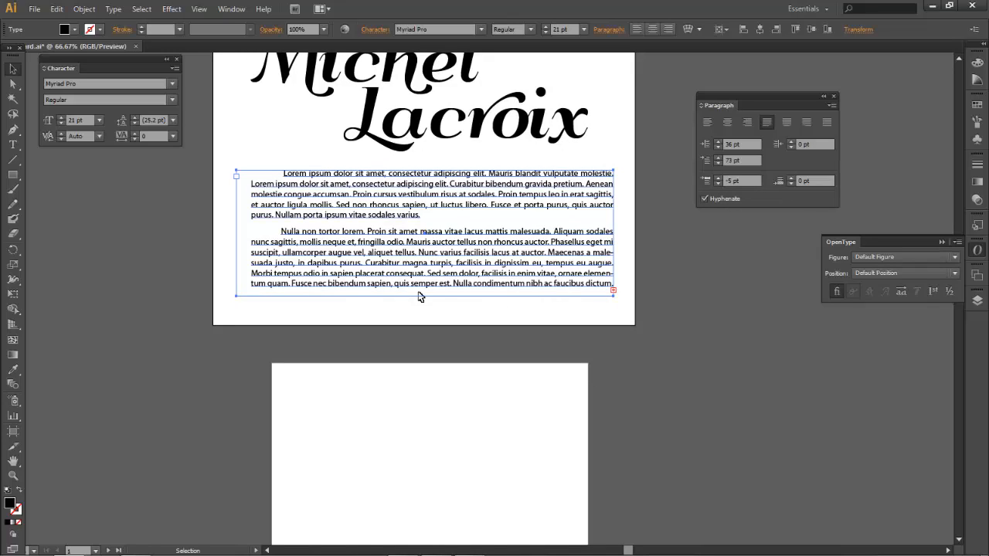
mouse_move(612, 296)
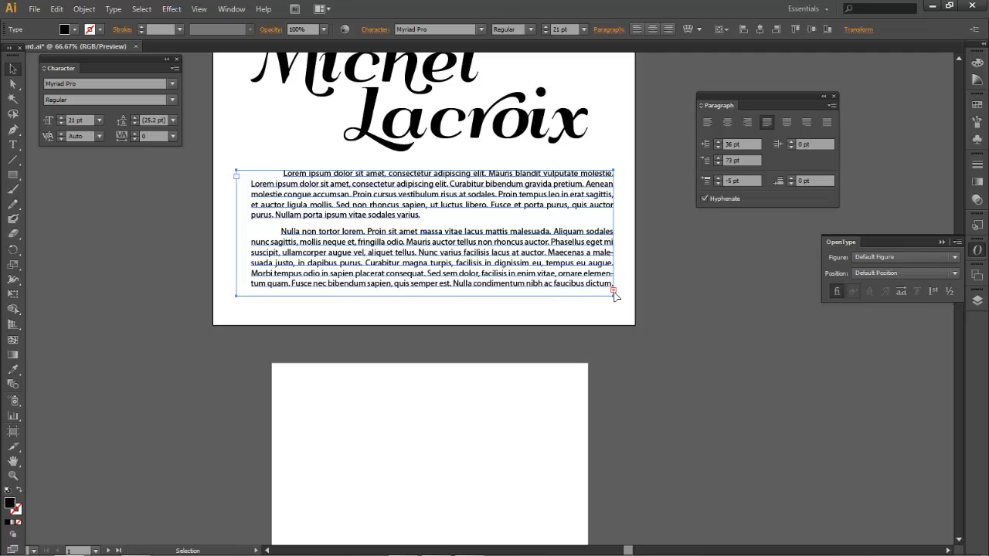
mouse_move(612, 295)
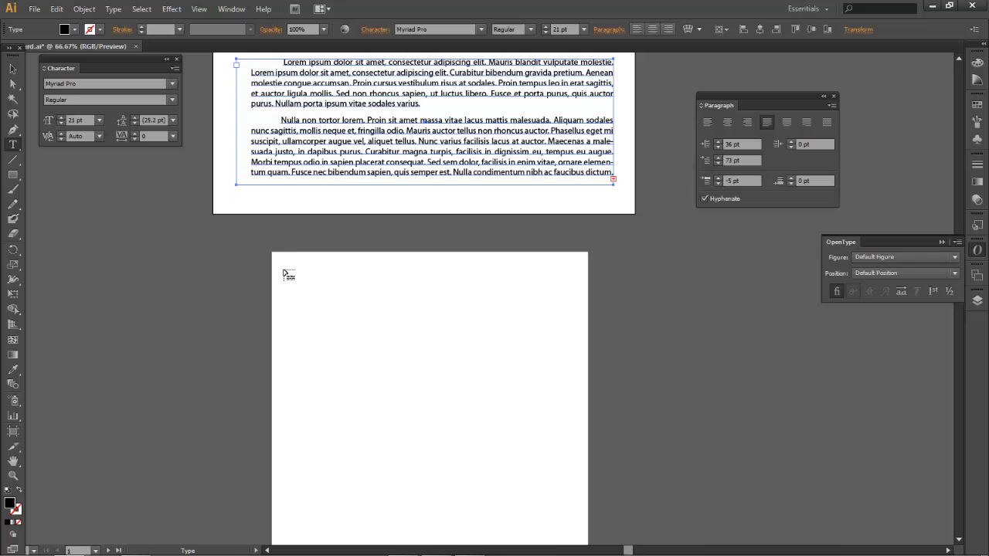
mouse_move(281, 269)
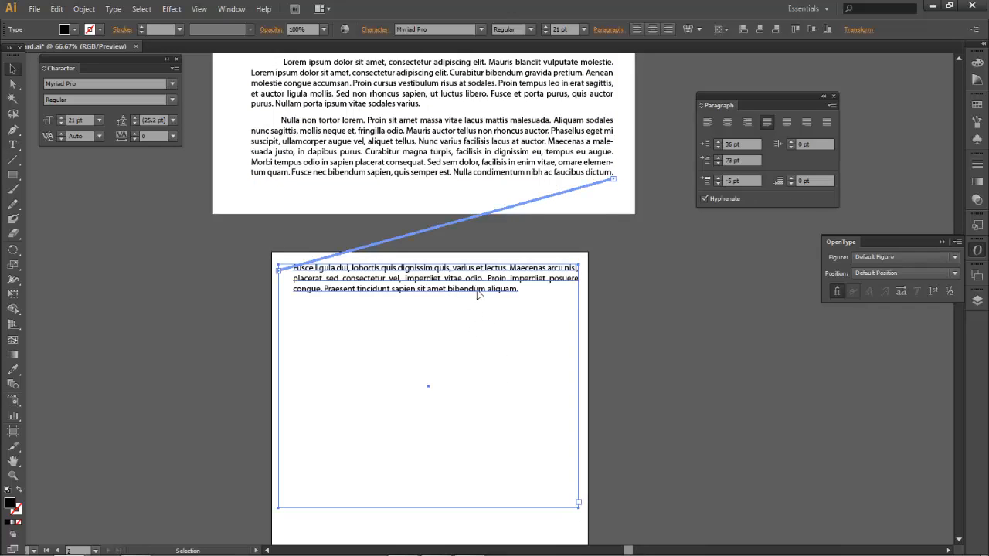
mouse_move(493, 281)
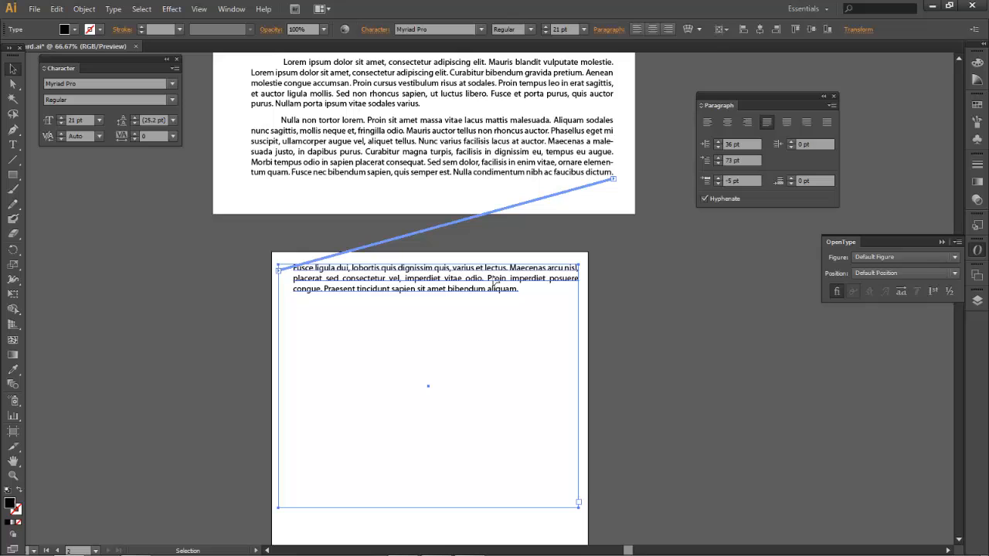
Thread the overflowing text into a new frame on the second artboard
scroll(down, 3)
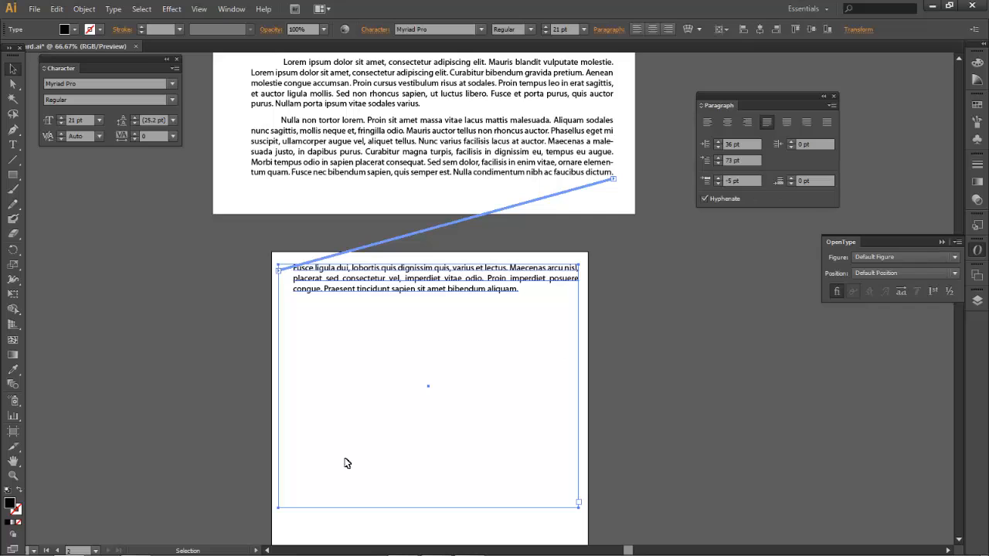
mouse_move(340, 241)
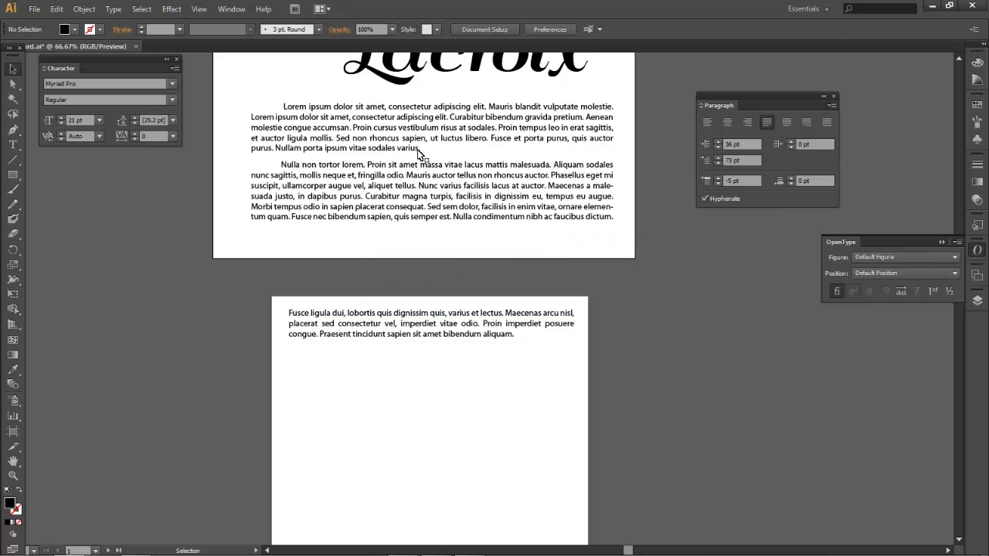
Insert a blank line after the first paragraph, overflow continuing on the lower artboard
click(424, 149)
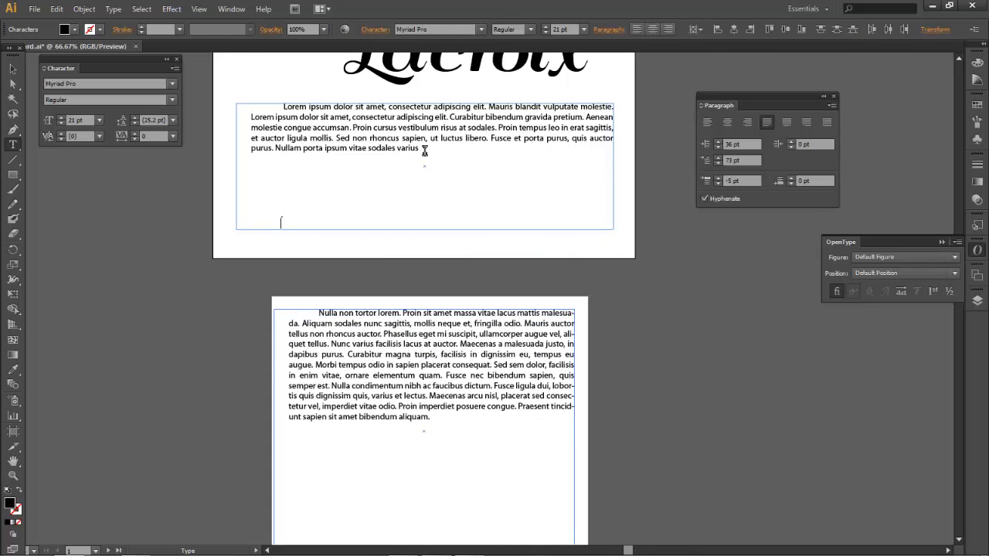
scroll(down, 3)
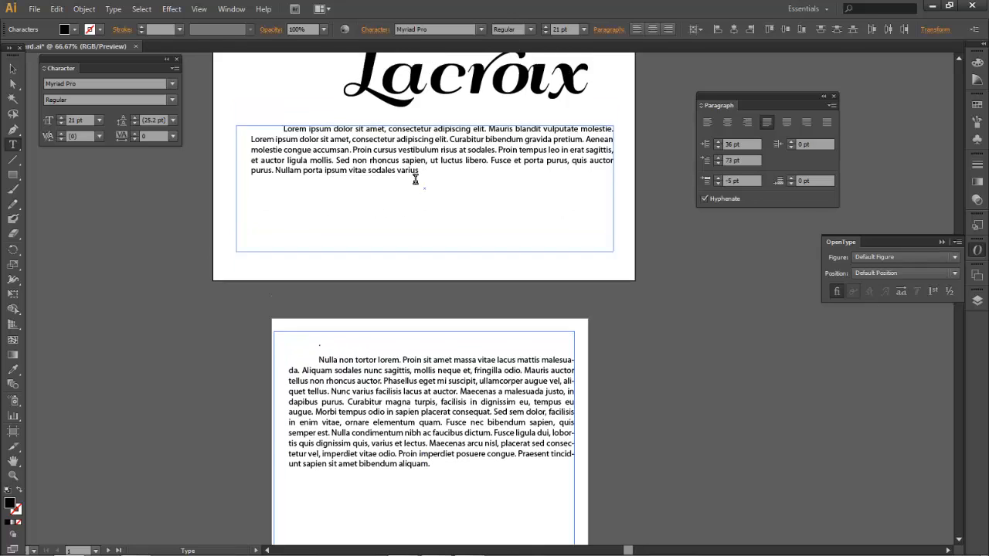
scroll(down, 3)
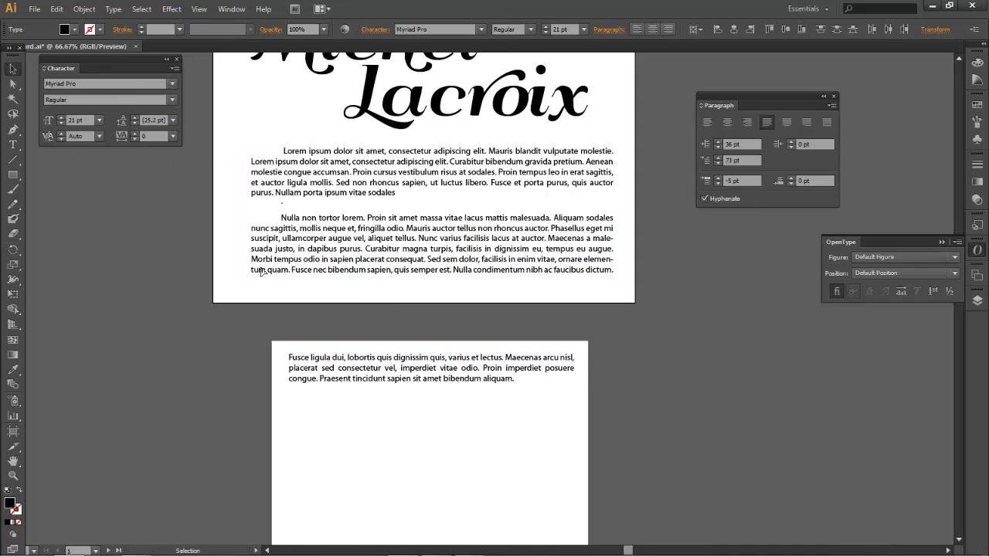
mouse_move(358, 349)
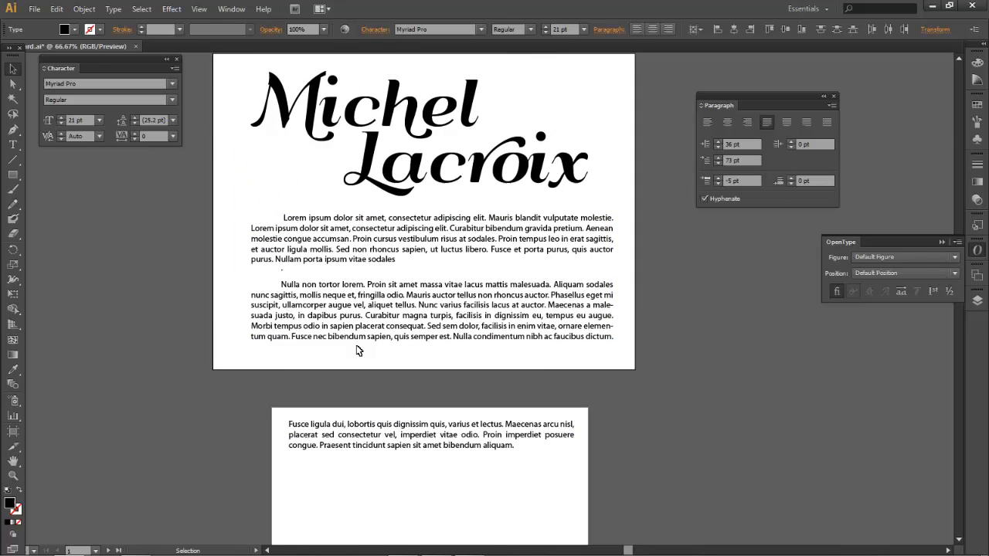
scroll(down, 3)
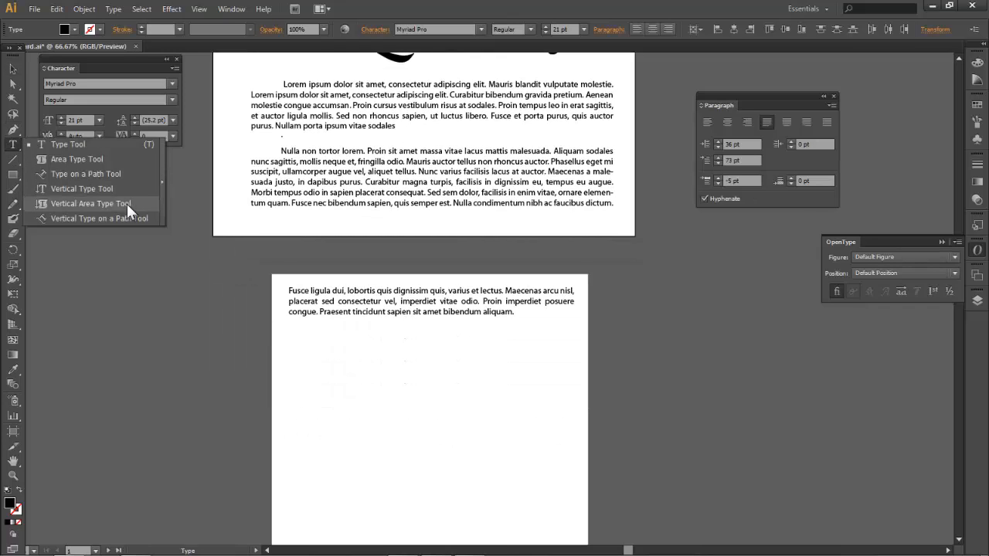
mouse_move(127, 179)
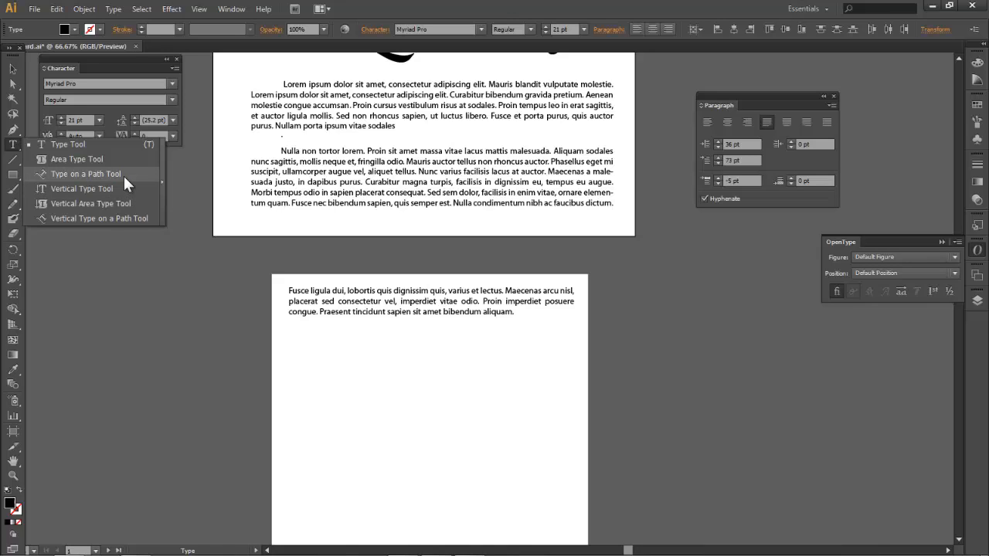
Pick the Ellipse tool and Shift-drag a large black circle on the second artboard
click(85, 173)
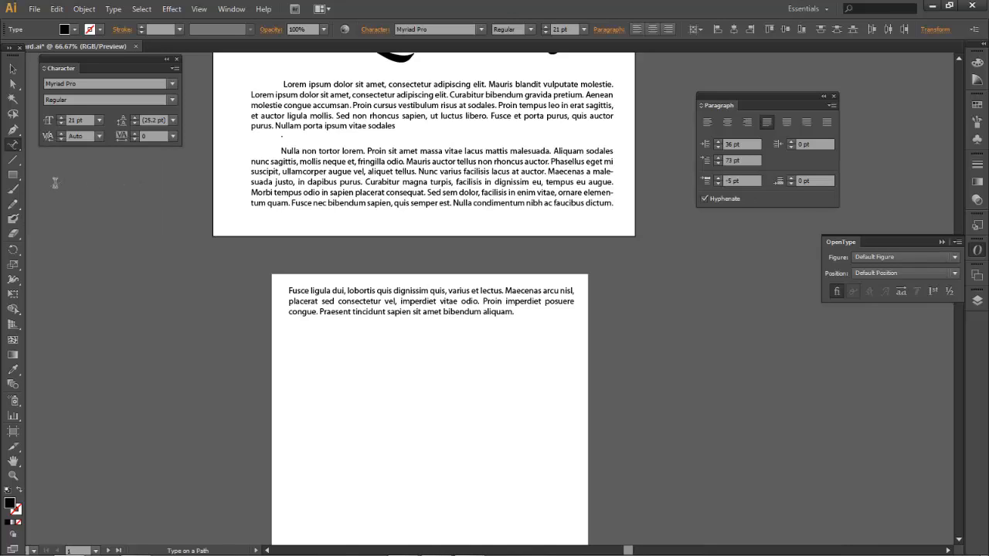
click(13, 173)
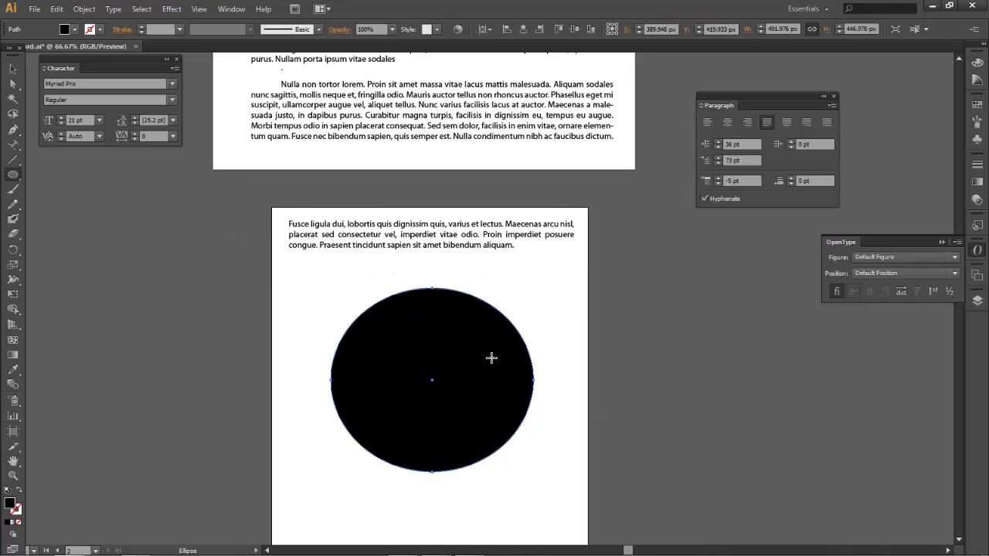
mouse_move(11, 160)
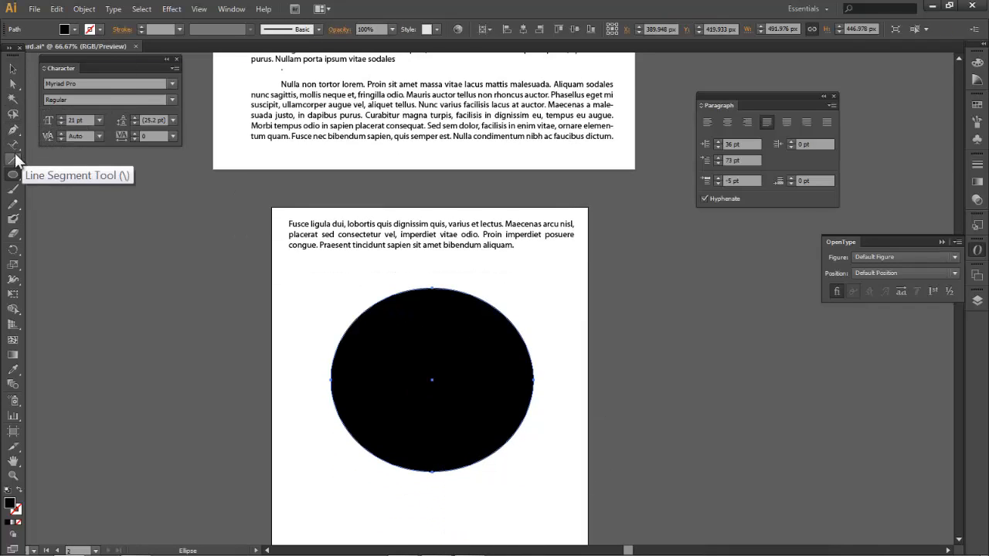
mouse_move(430, 288)
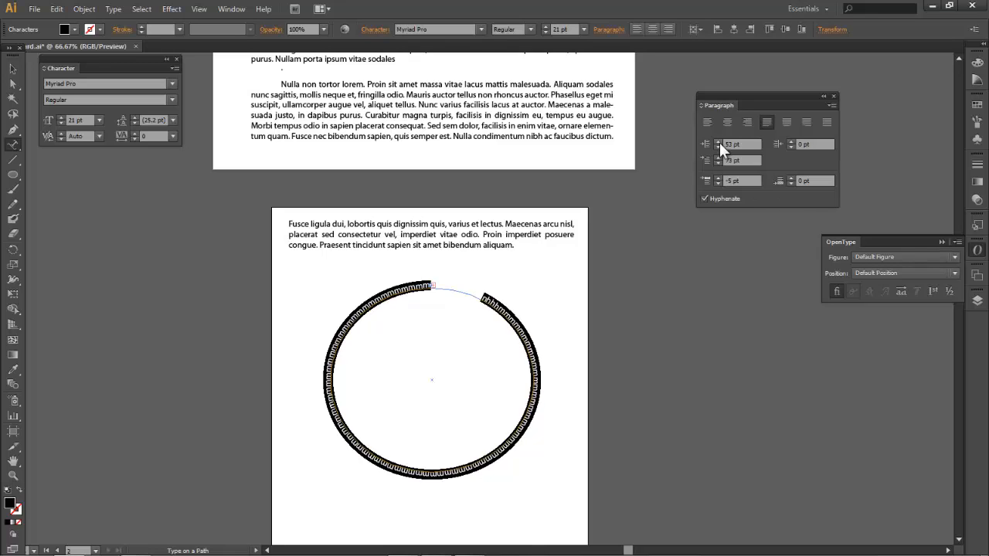
mouse_move(74, 121)
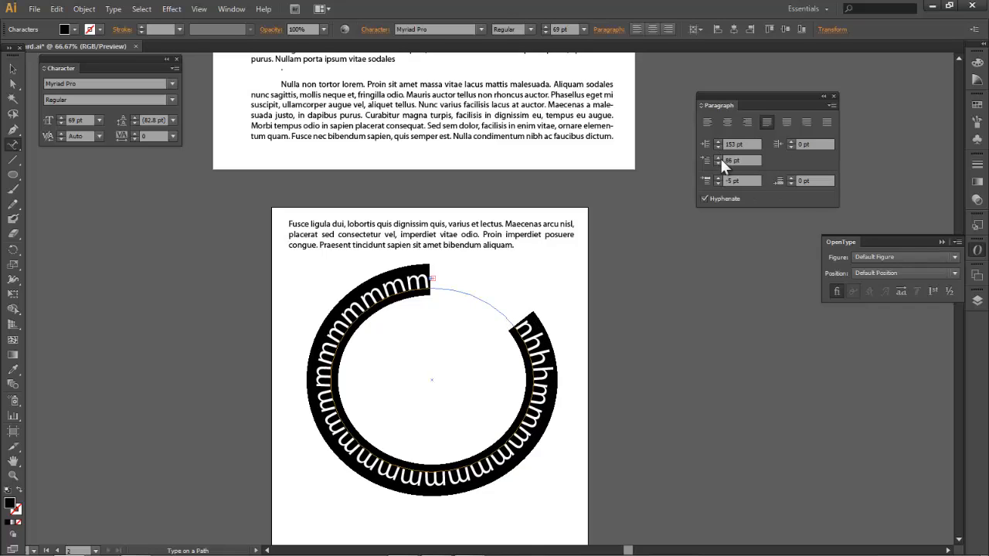
mouse_move(797, 151)
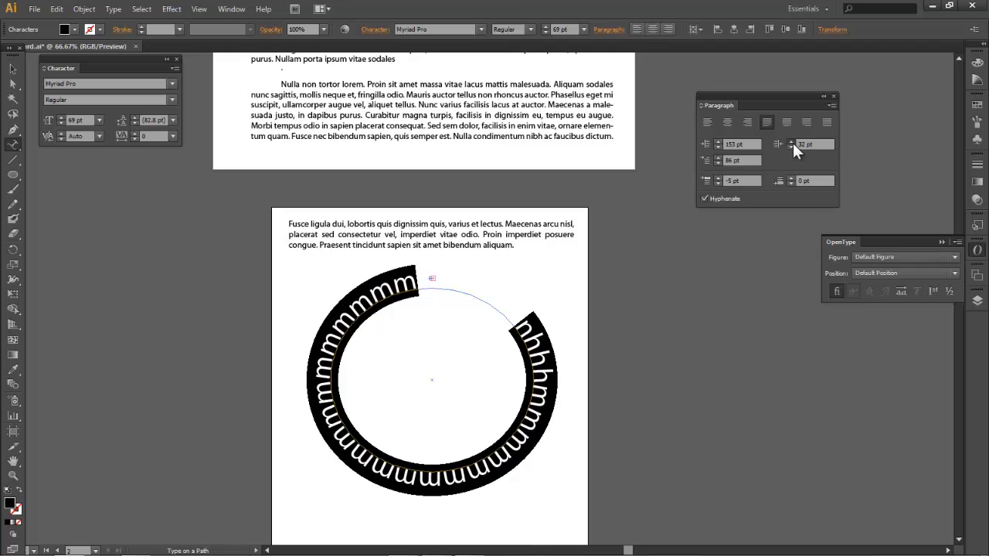
Raise the right indent of the circular 'm' text repeatedly to widen the opening at the top
click(800, 139)
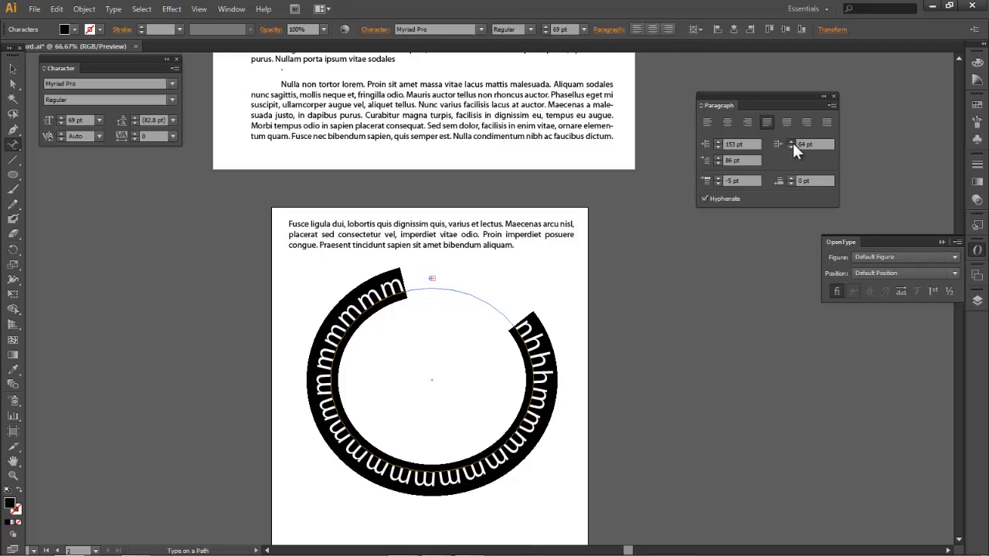
click(791, 141)
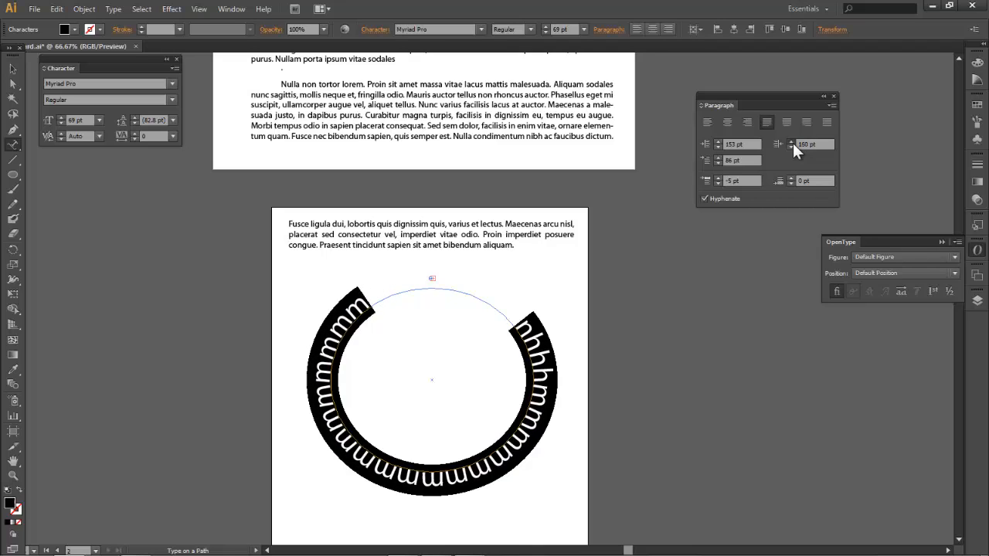
click(794, 142)
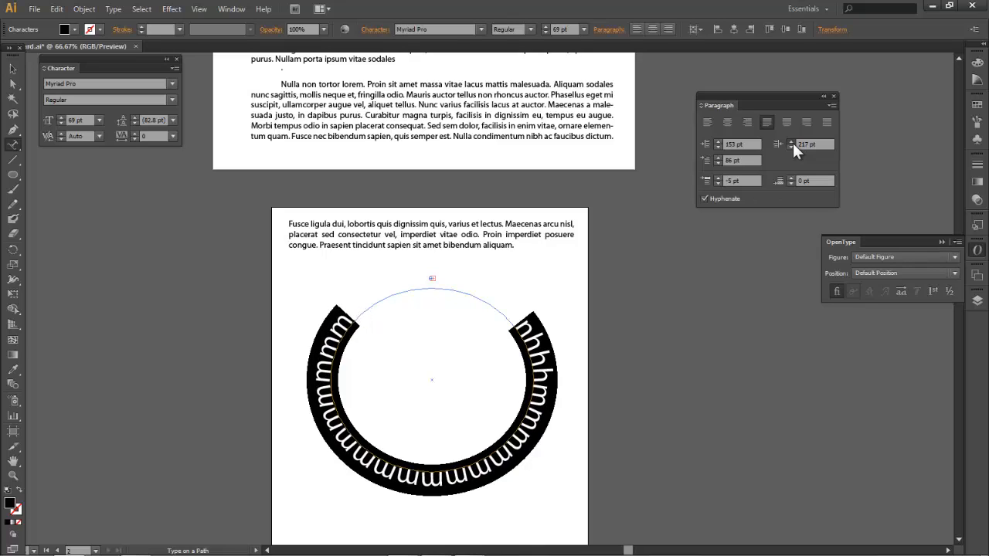
click(791, 140)
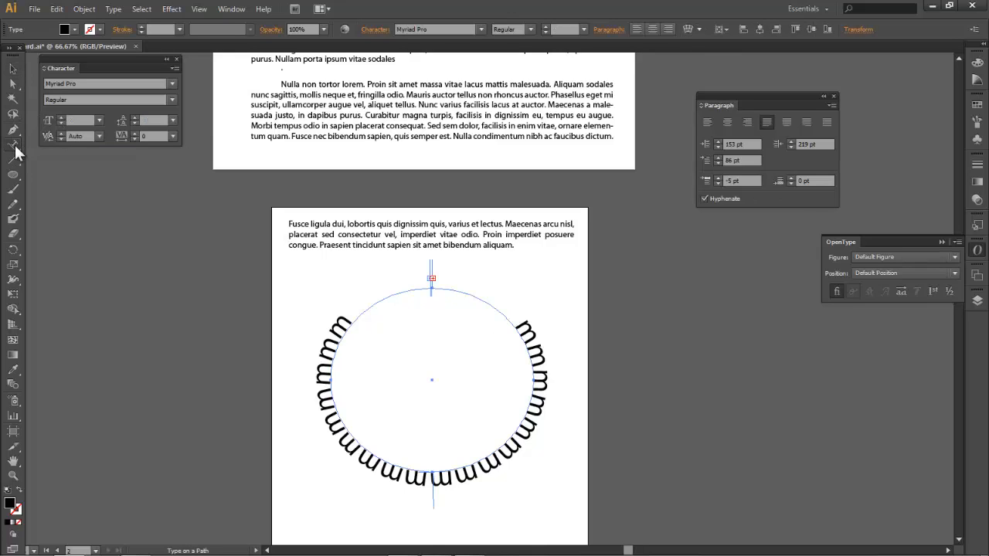
mouse_move(360, 259)
text(Michel)
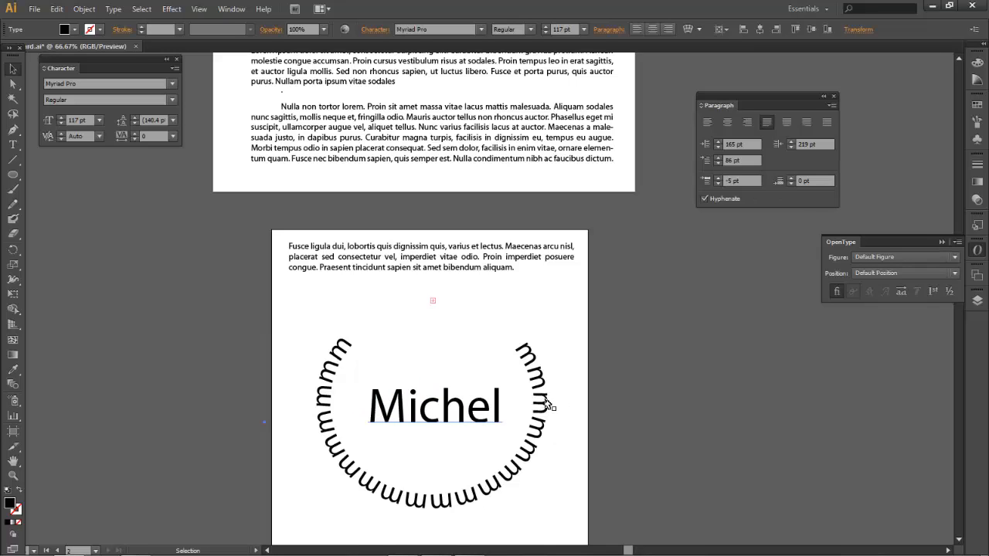
Move the 'MICHEL' text above the ring of m's and set both in a grunge typeface
drag(434, 405, 448, 342)
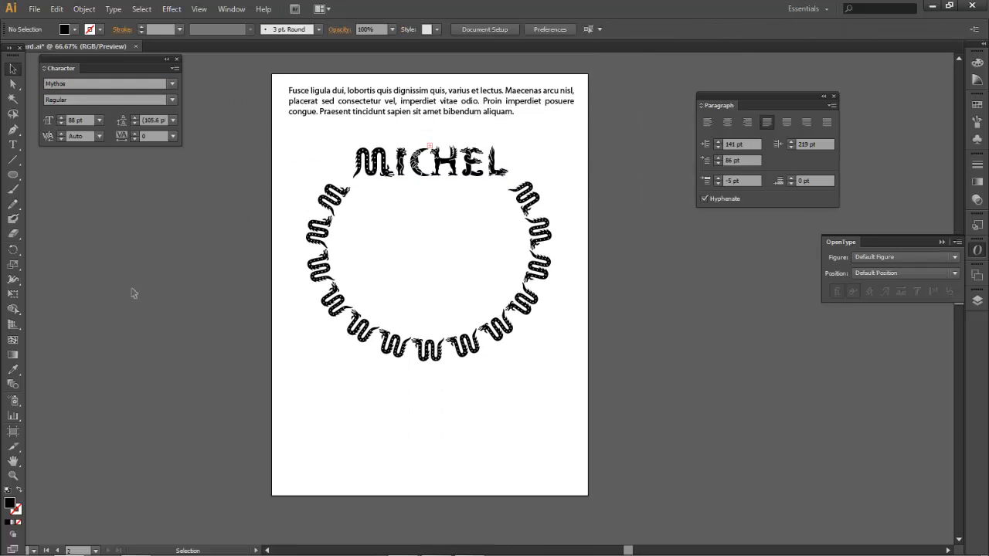
scroll(down, 3)
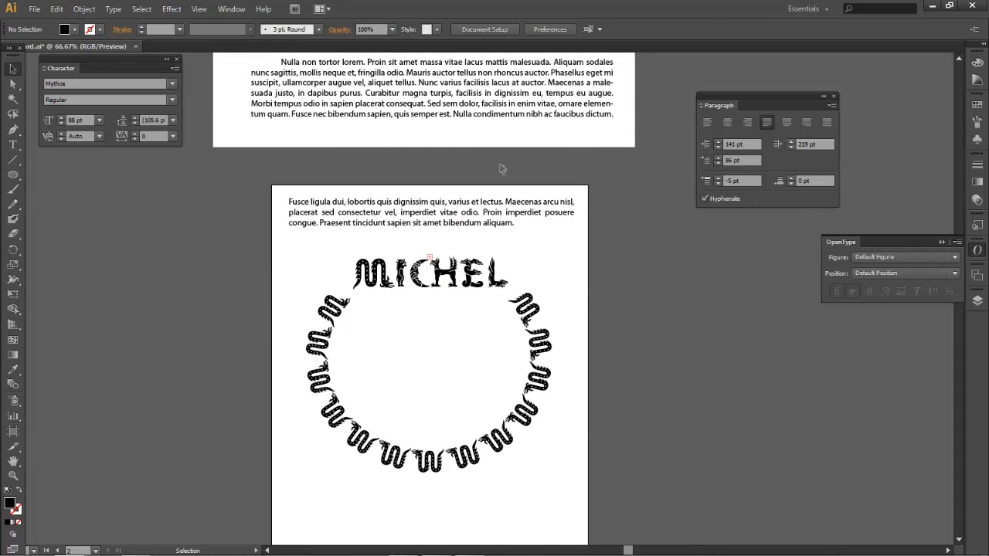
click(739, 144)
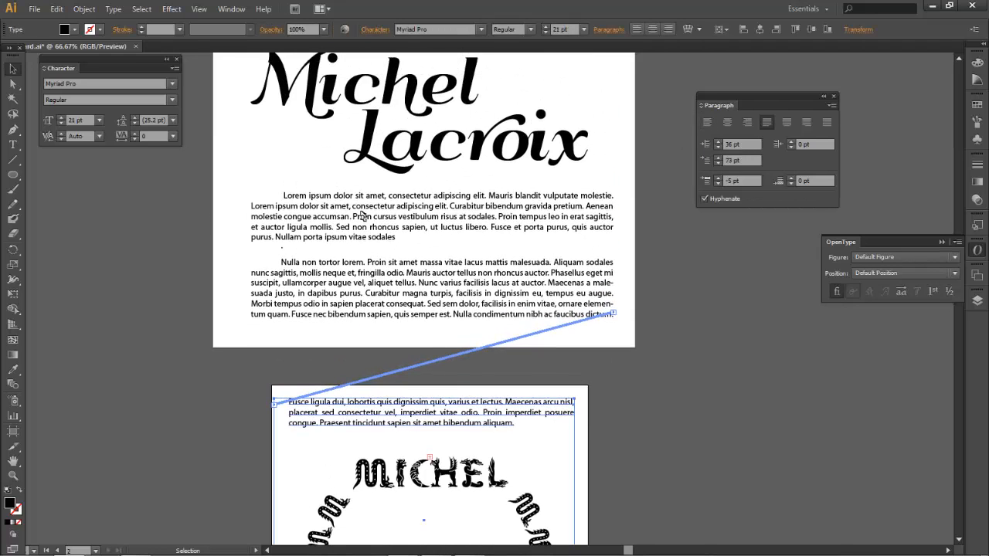
scroll(down, 3)
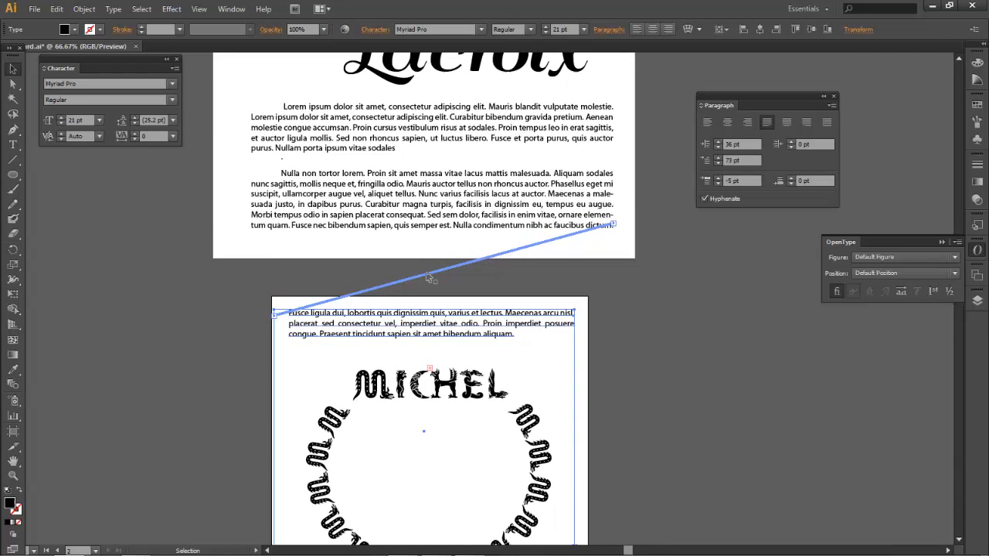
scroll(down, 3)
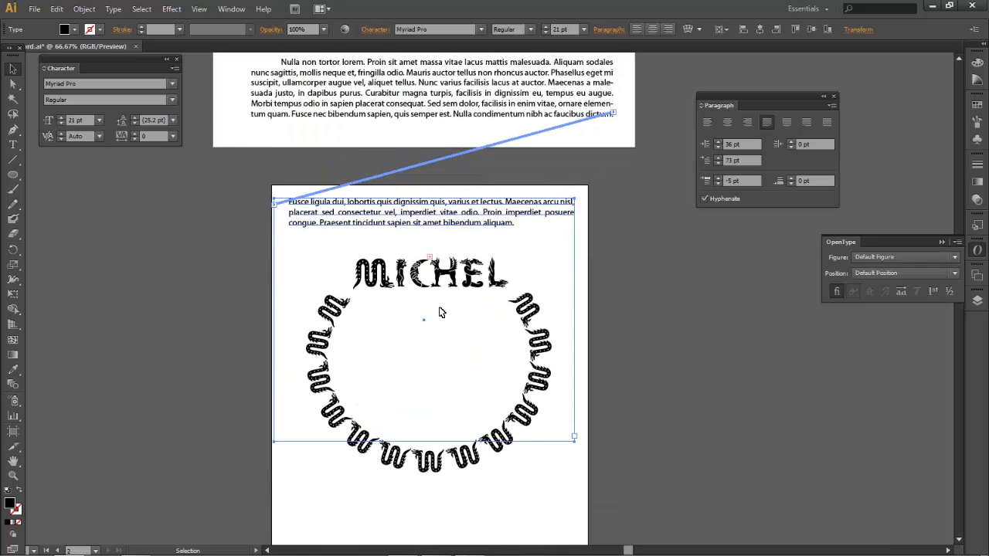
scroll(down, 3)
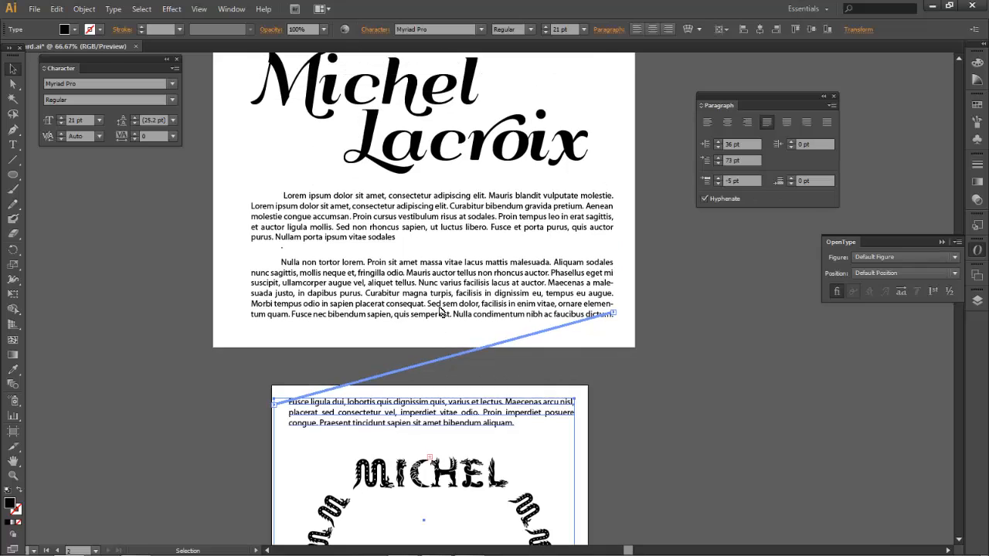